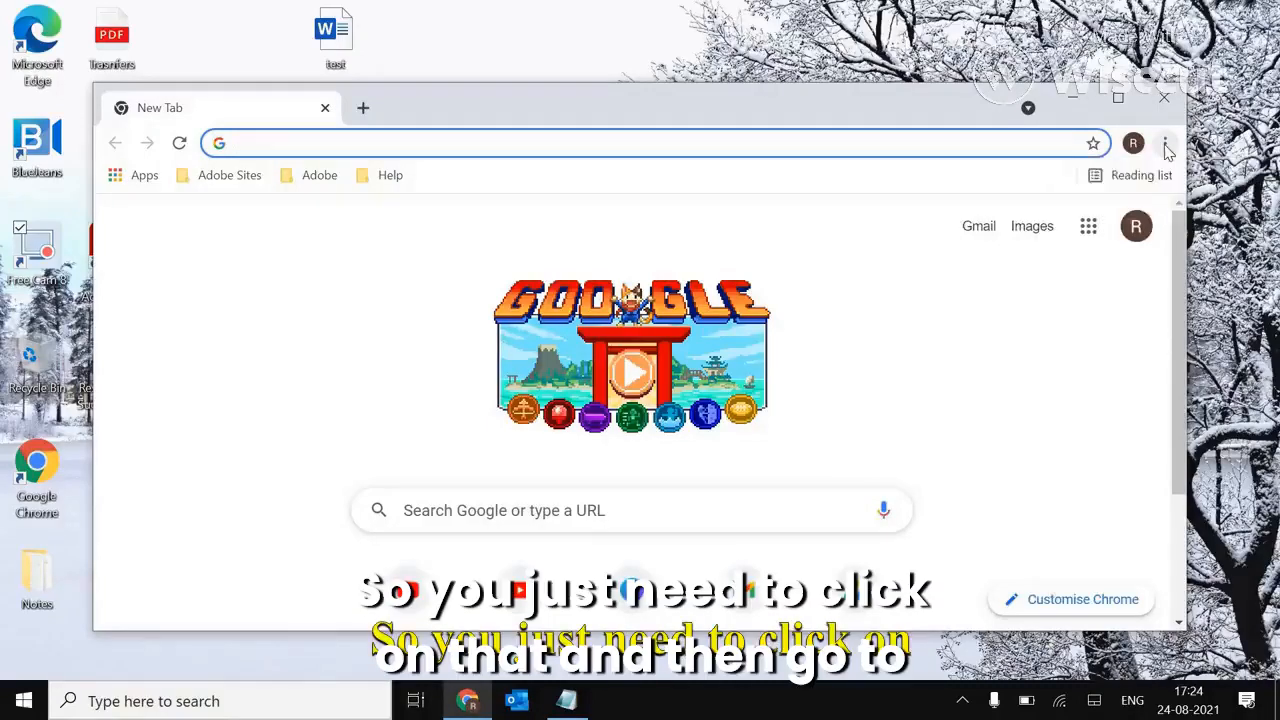
# Open maximized Chrome settings, confirm background apps are off under System, and begin restoring defaults
pyautogui.click(1164, 143)
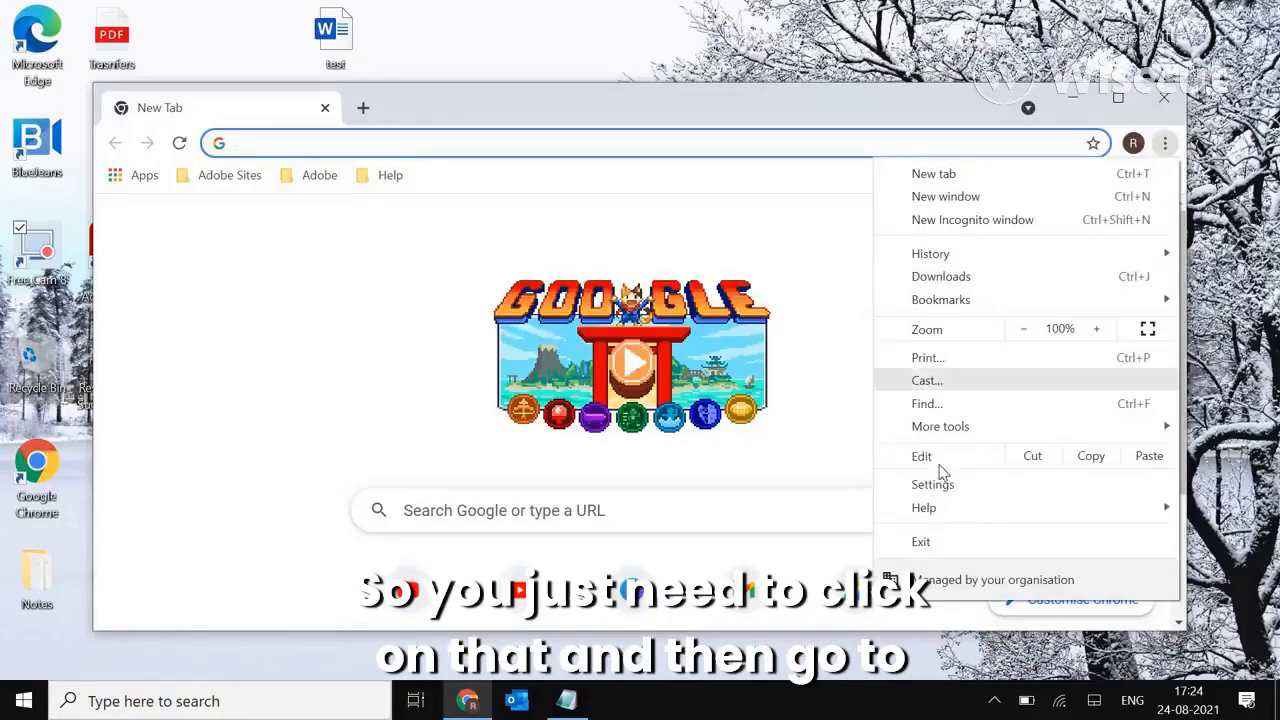
pyautogui.click(932, 484)
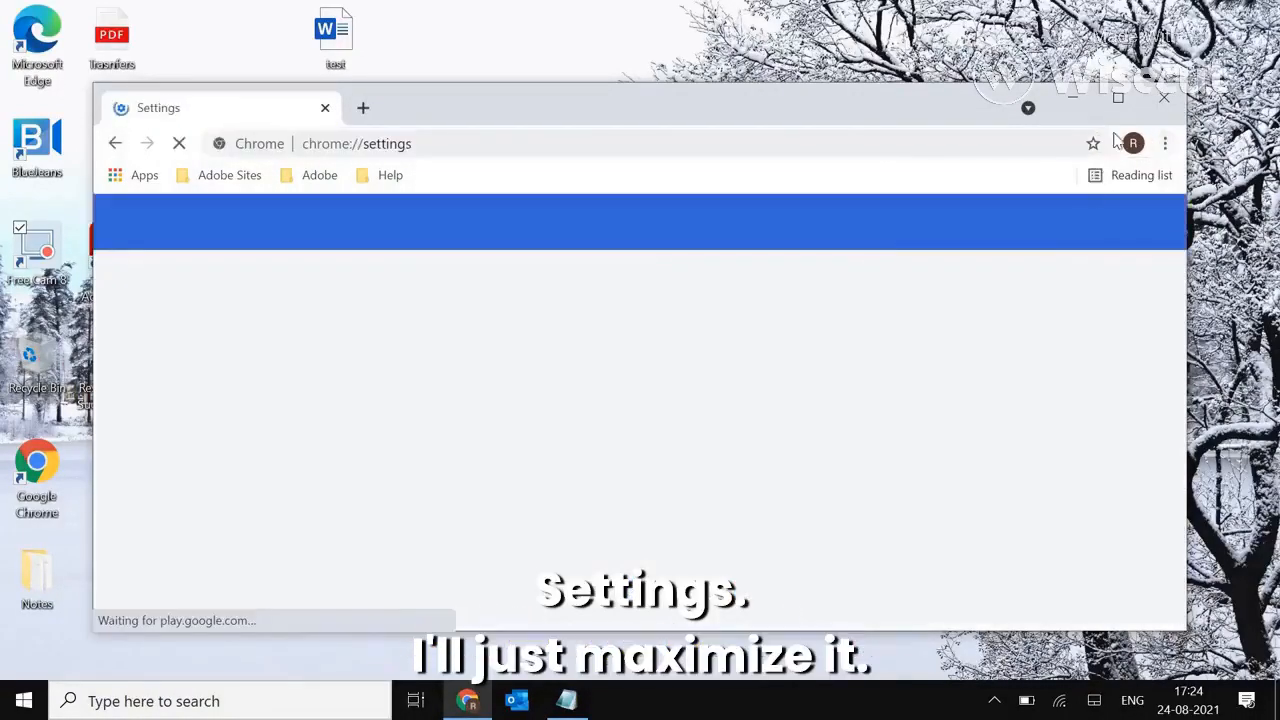
pyautogui.click(1118, 97)
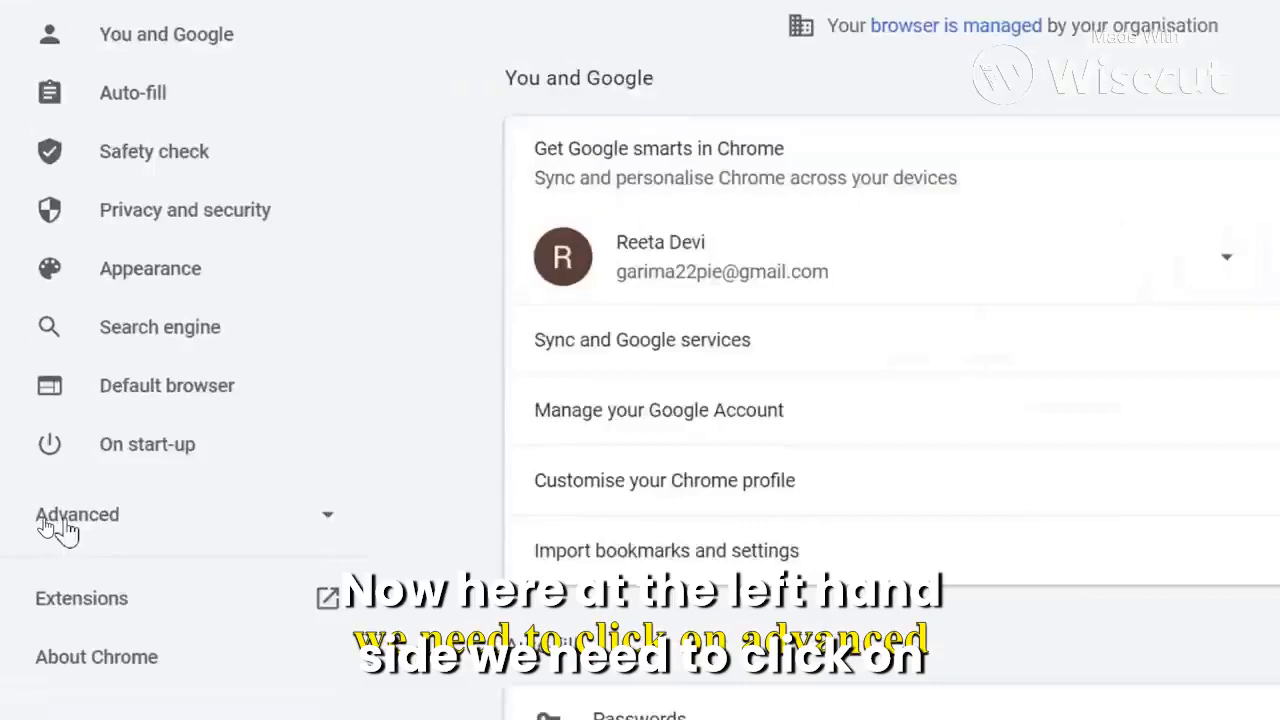
pyautogui.click(77, 514)
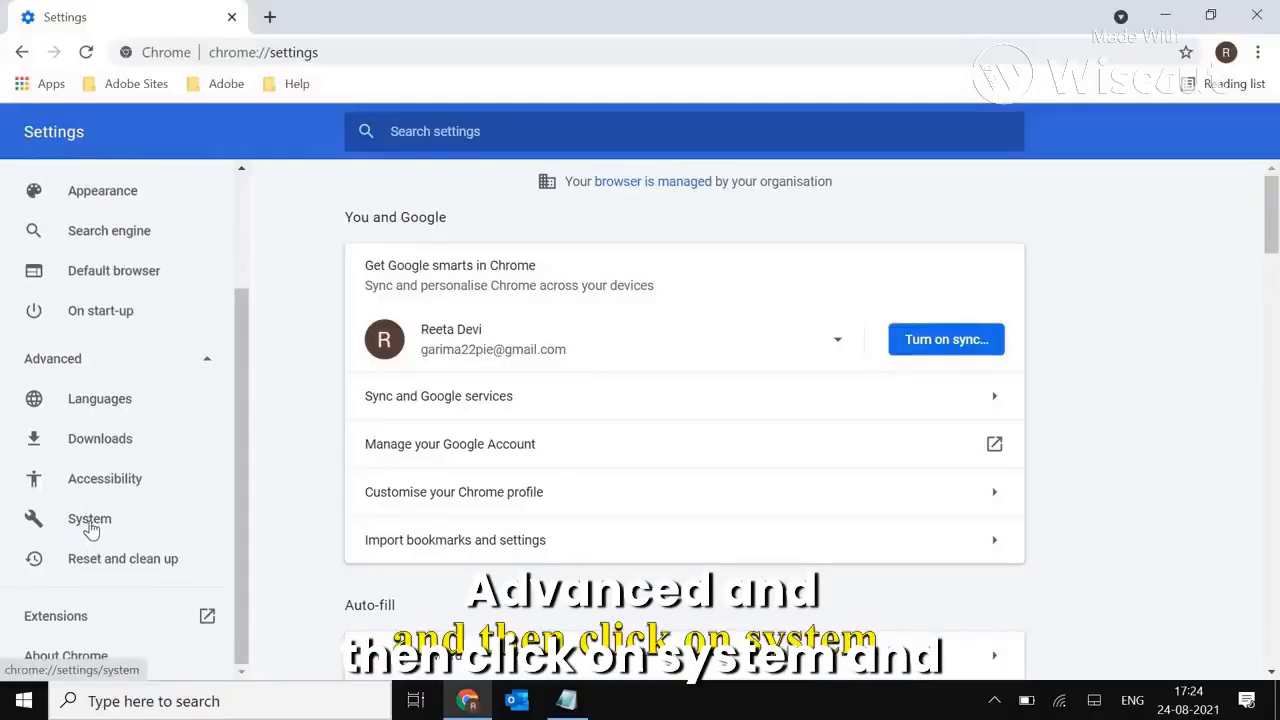
pyautogui.click(89, 518)
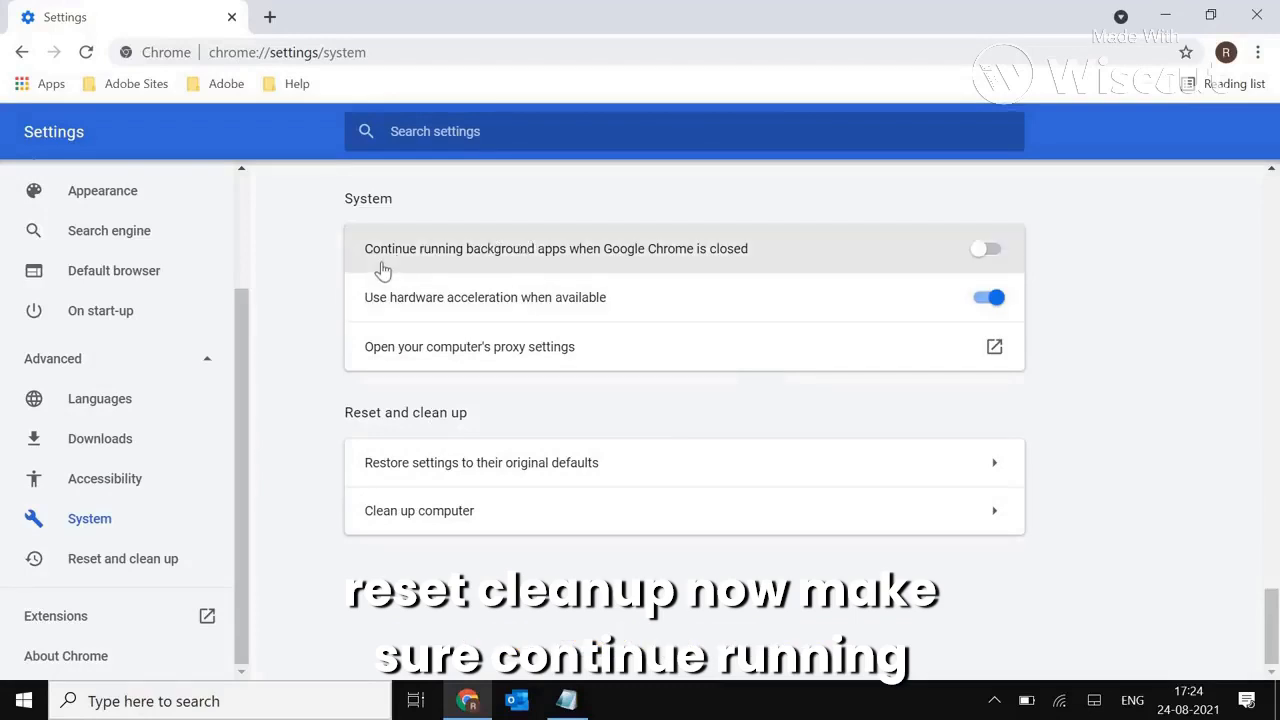
pyautogui.moveTo(537, 265)
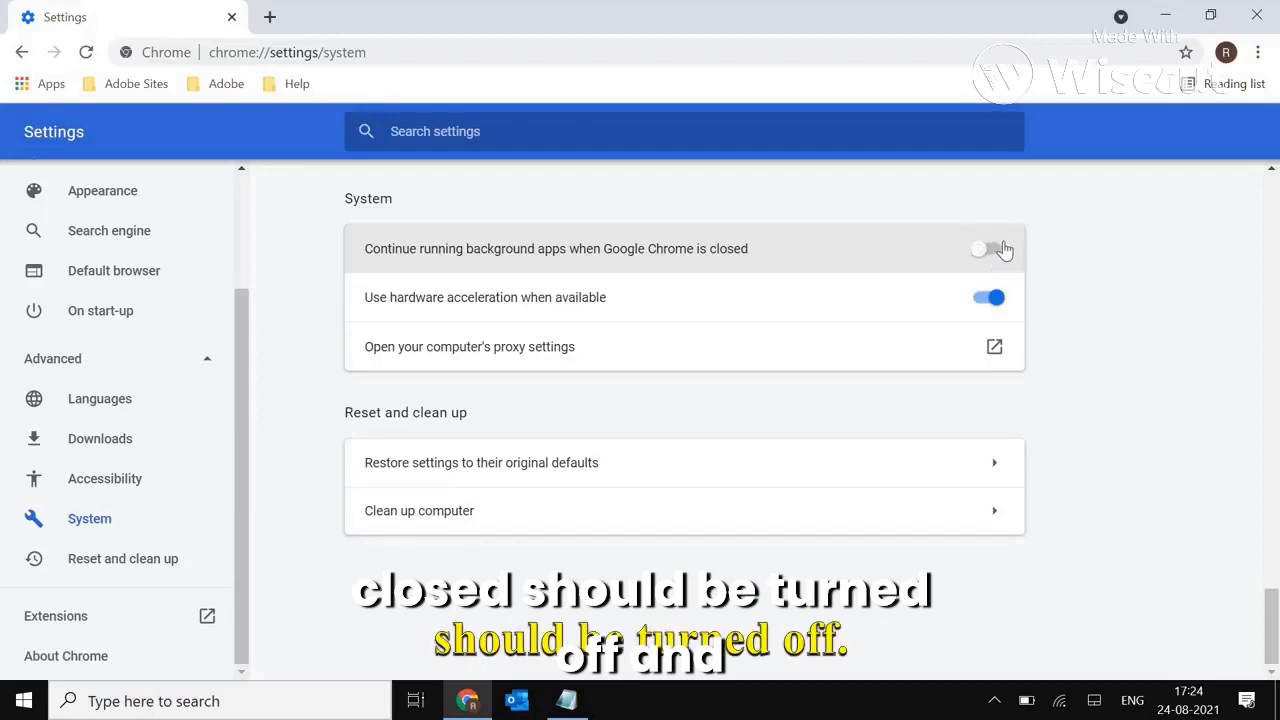
pyautogui.click(988, 248)
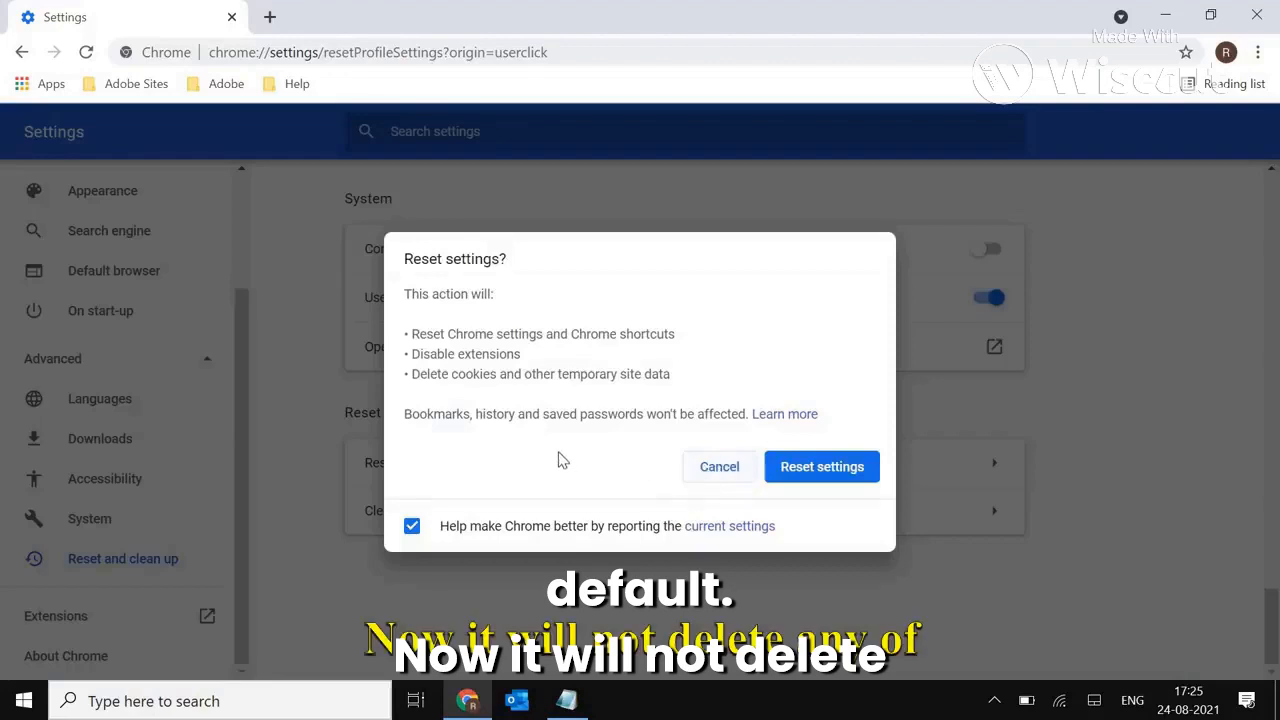
pyautogui.moveTo(543, 452)
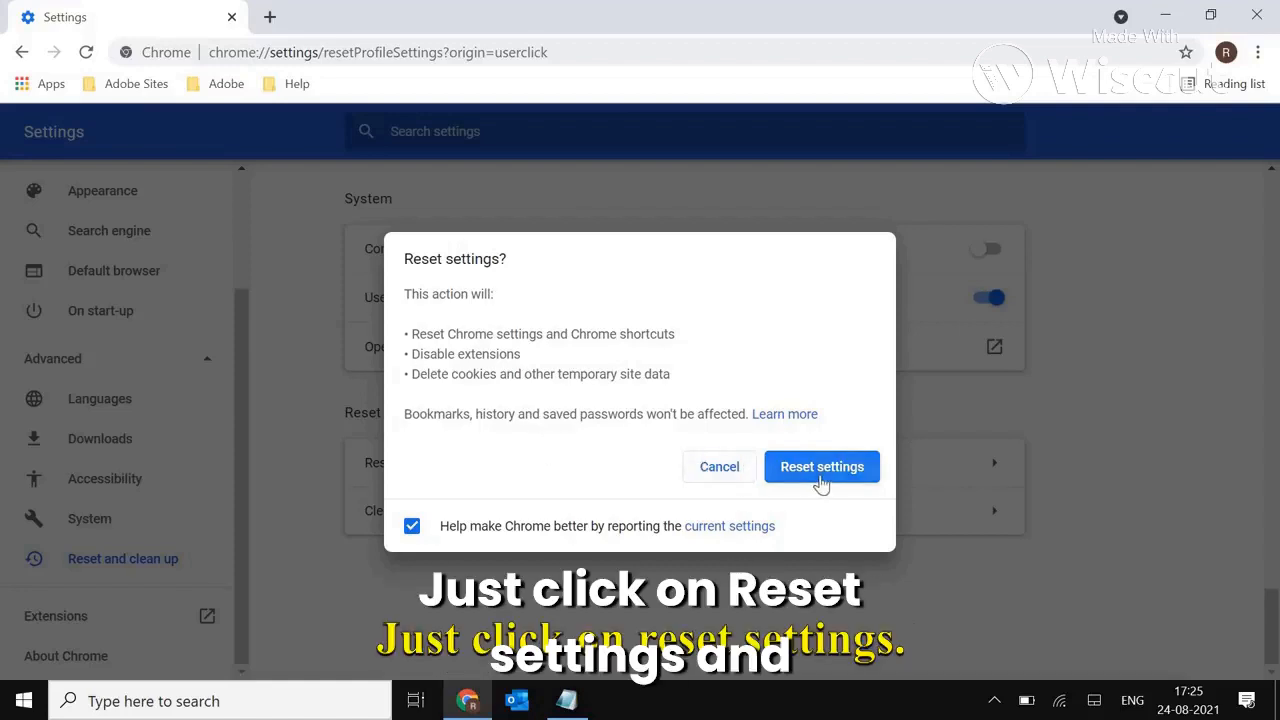
# Confirm Reset settings in the restore-defaults dialog
pyautogui.click(821, 466)
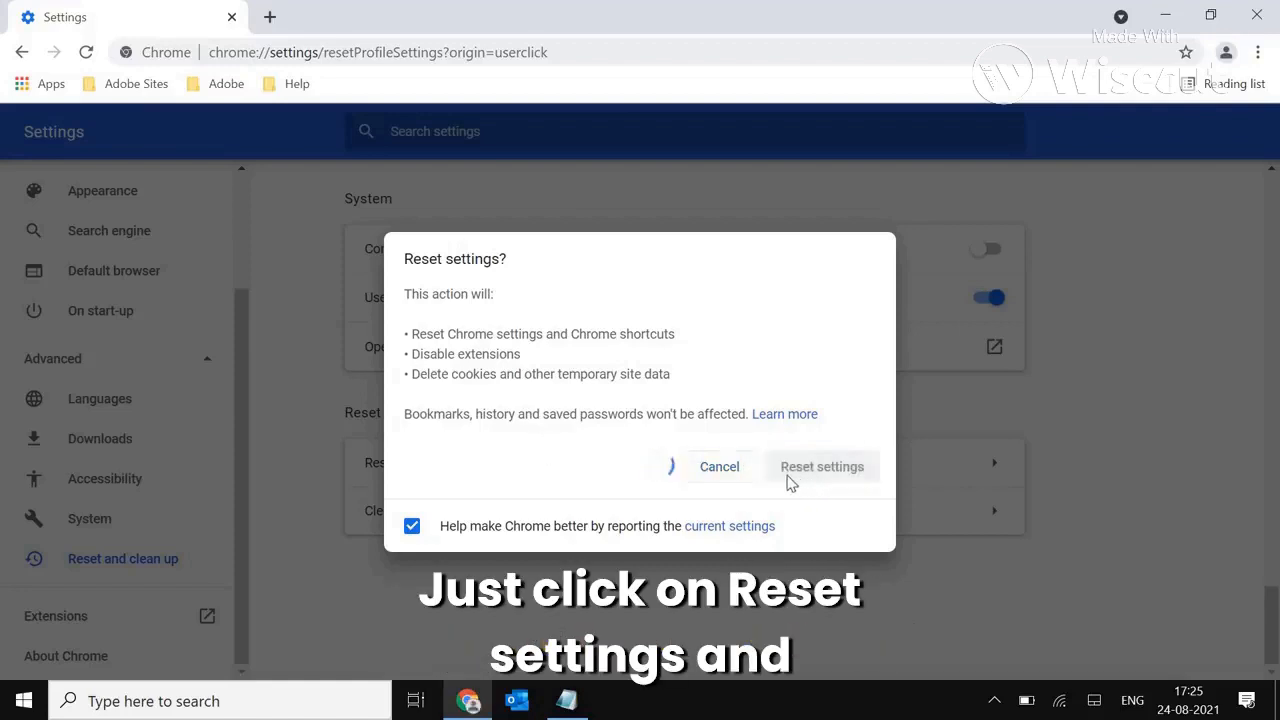
pyautogui.click(821, 466)
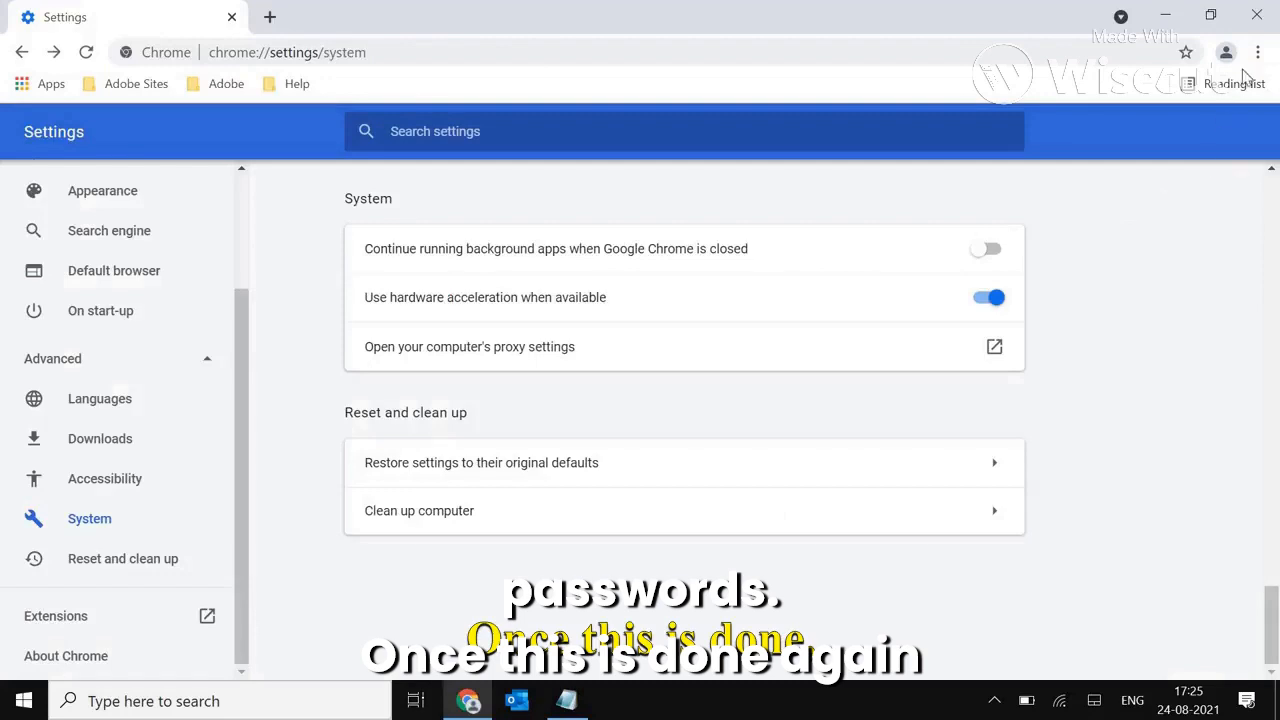
# Review the Extensions page, with only a disabled Adobe Acrobat, then close Chrome
pyautogui.click(1257, 52)
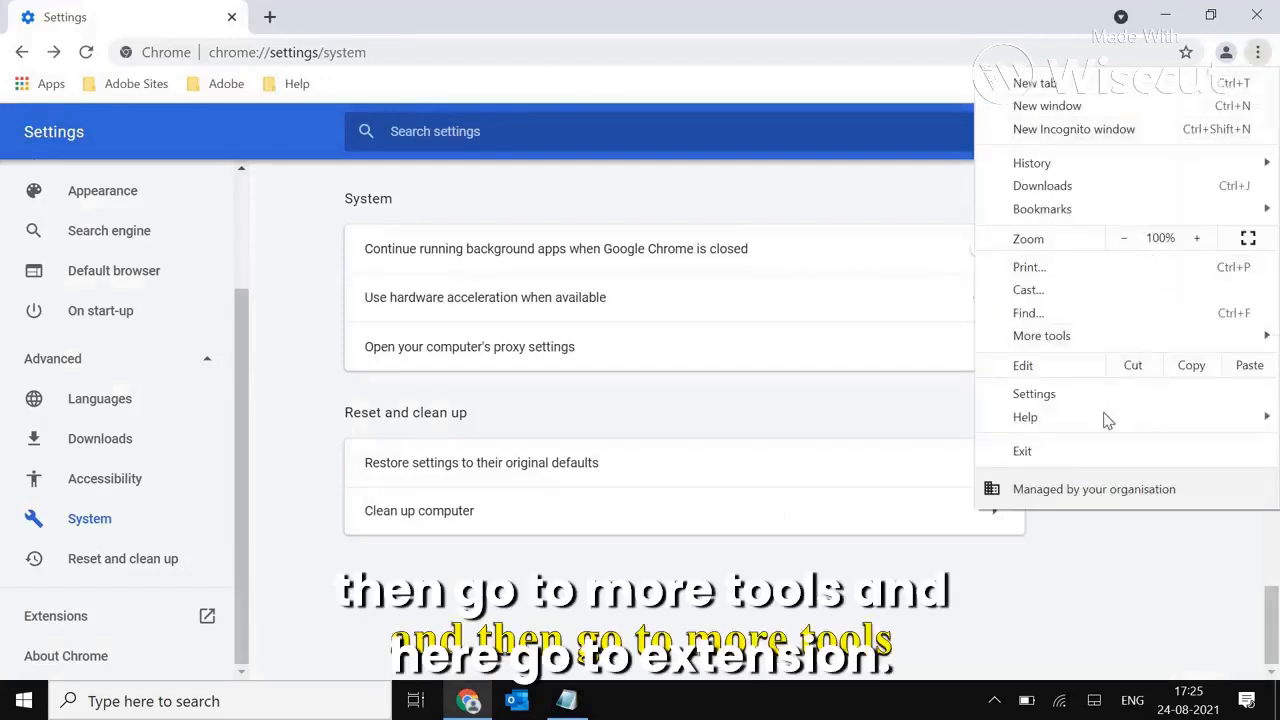
pyautogui.click(1042, 335)
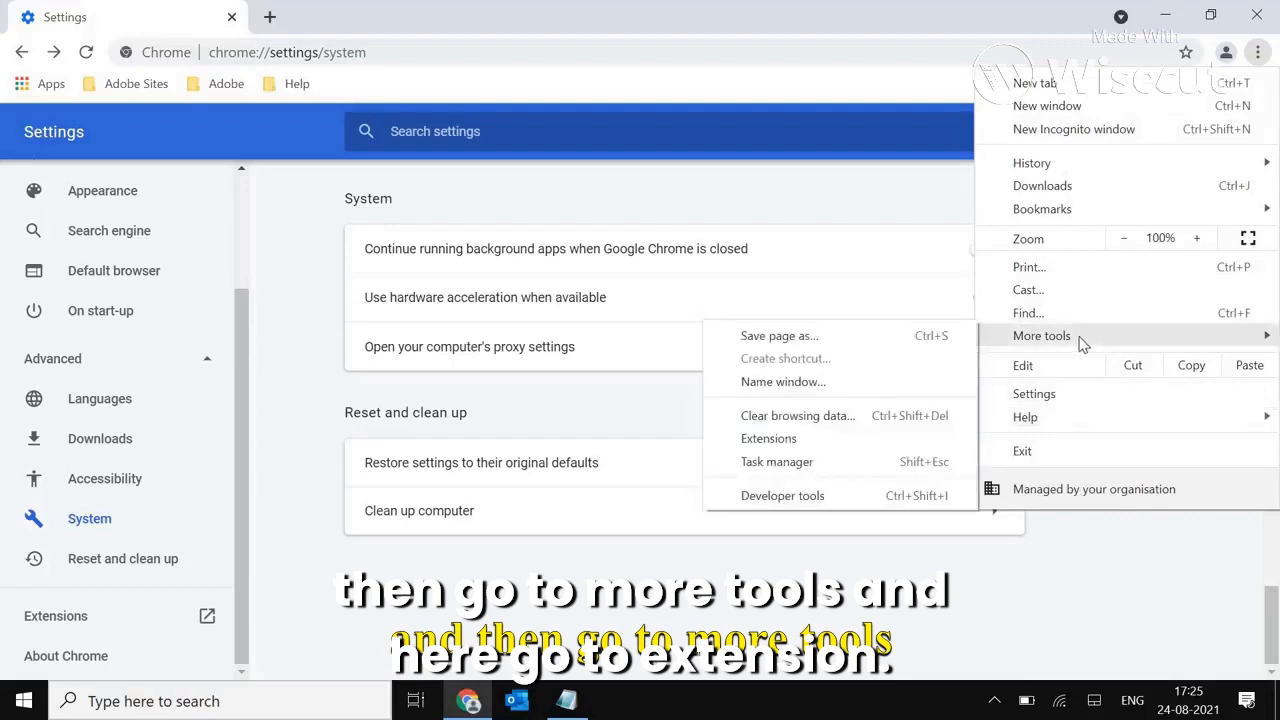
pyautogui.moveTo(768, 438)
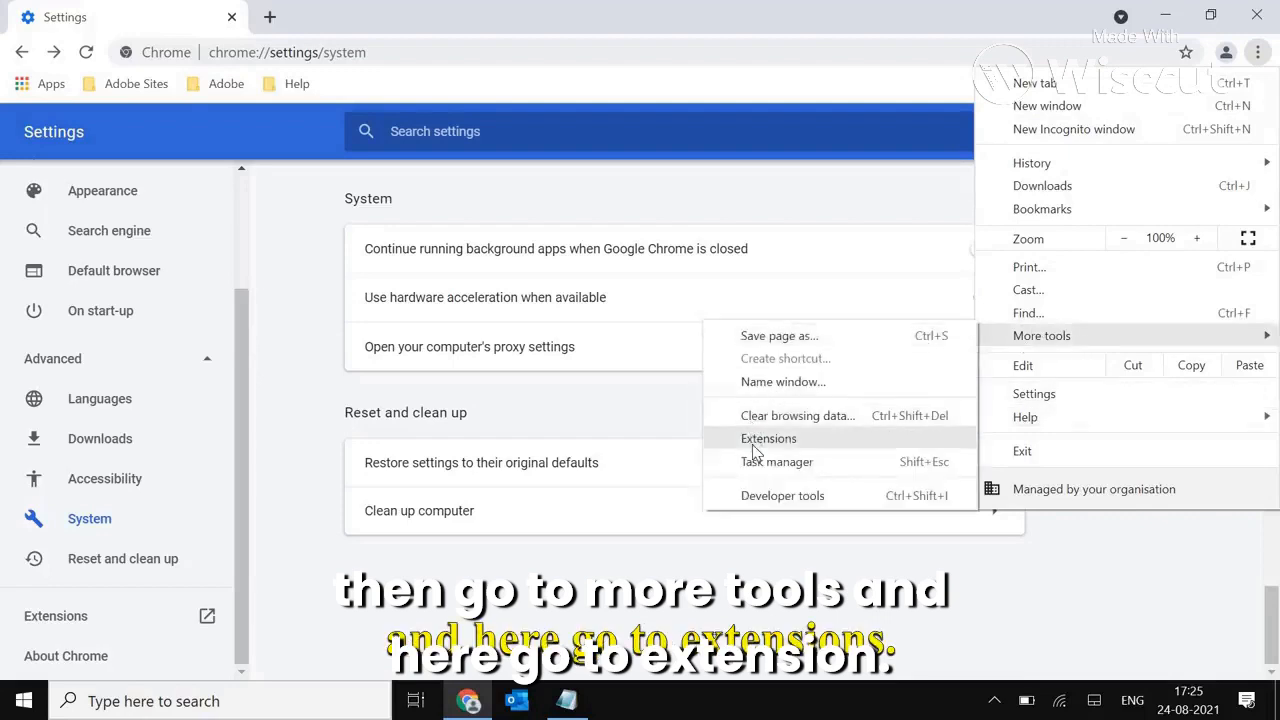
pyautogui.click(768, 438)
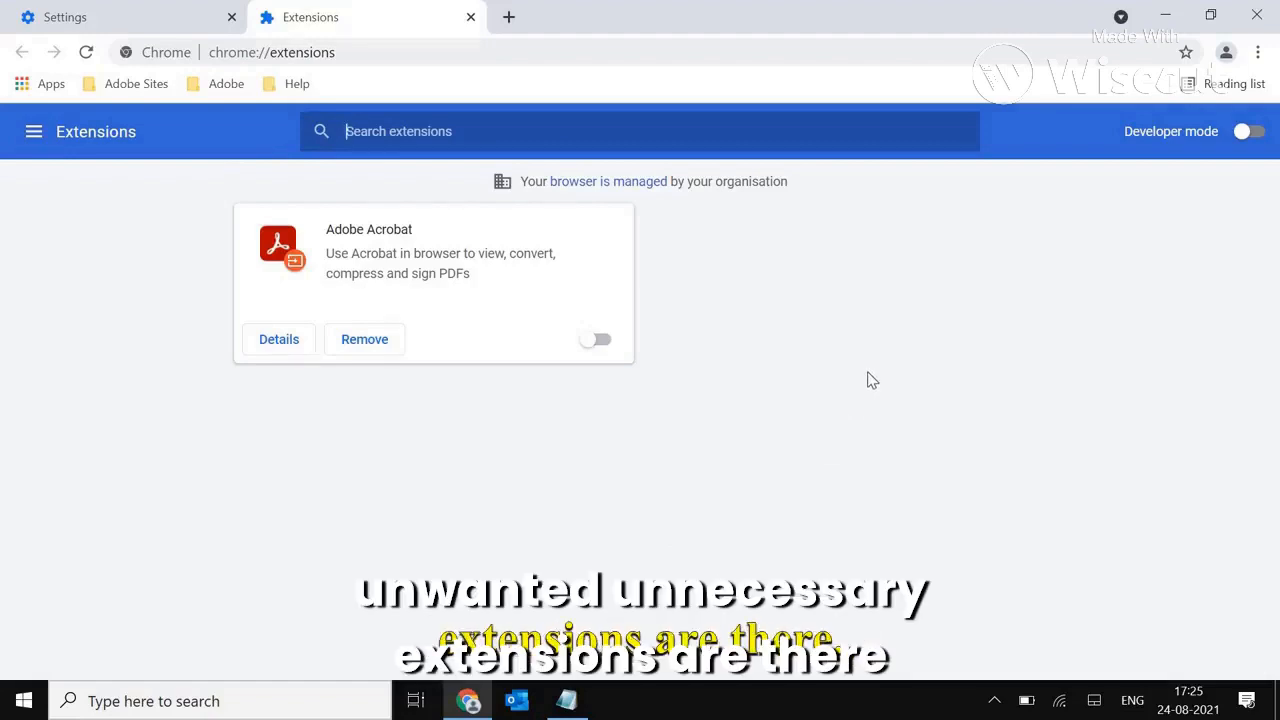
pyautogui.moveTo(422, 384)
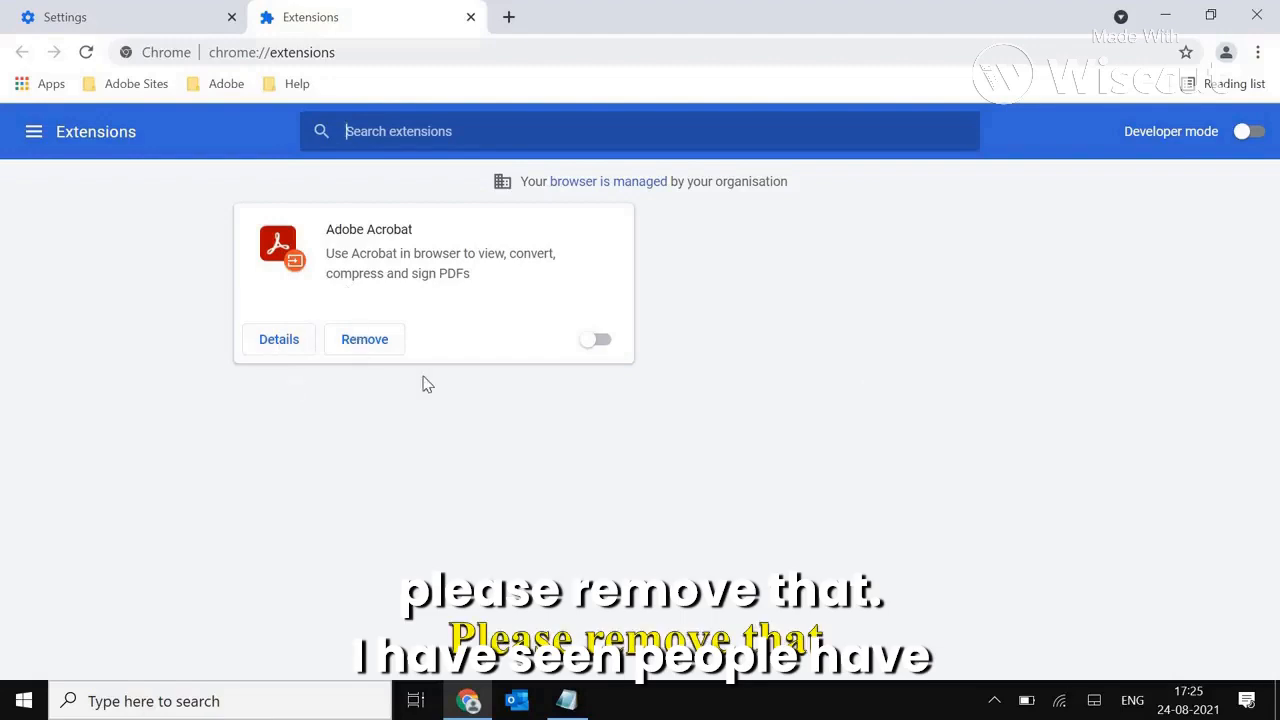
pyautogui.moveTo(891, 434)
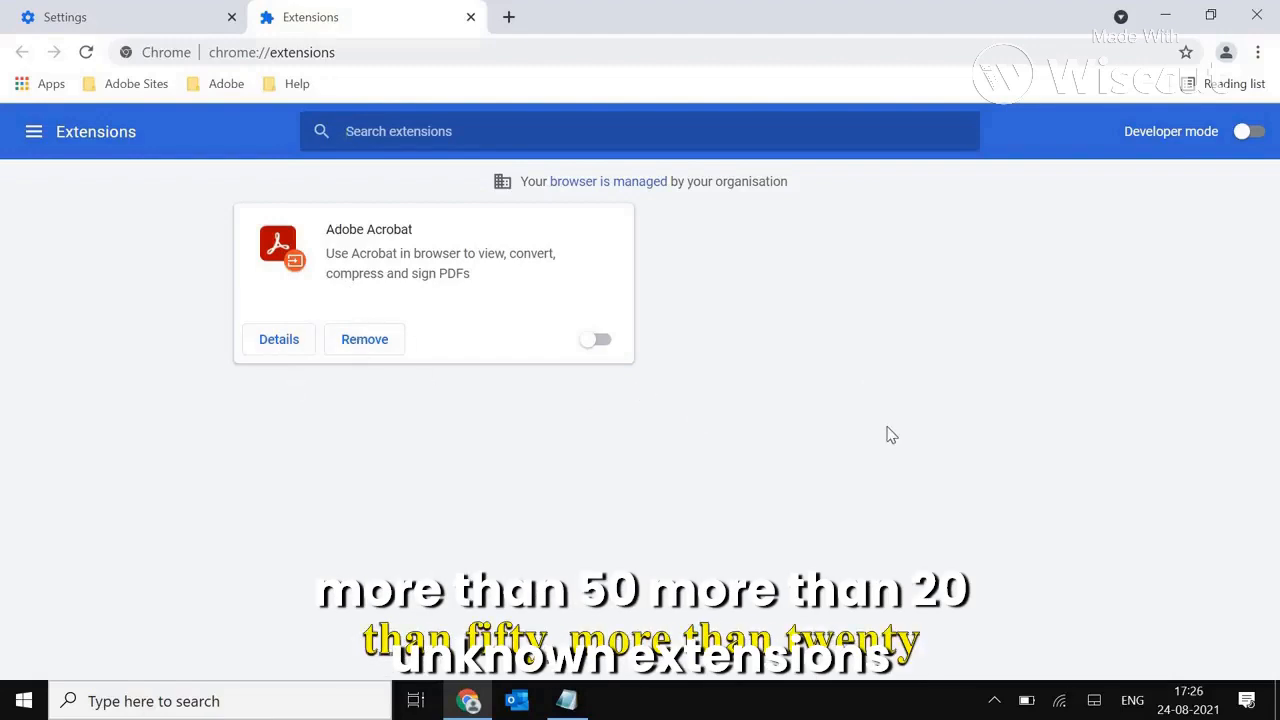
pyautogui.moveTo(883, 323)
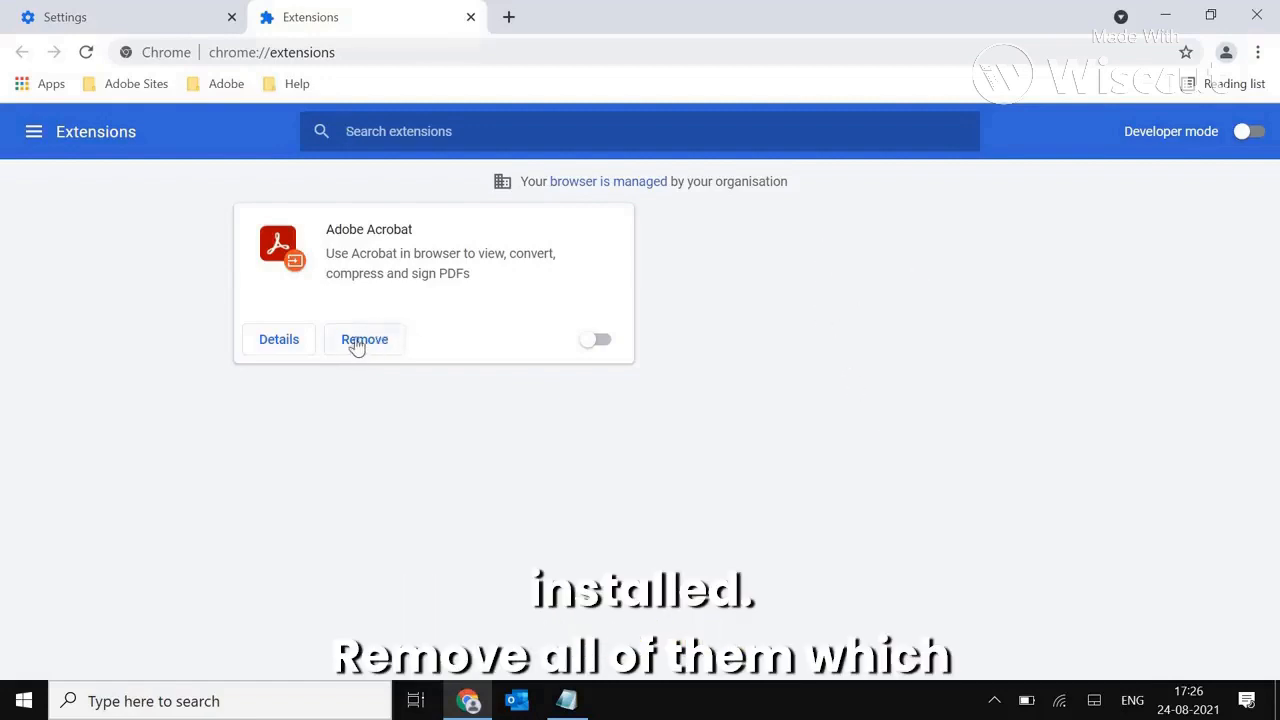
pyautogui.moveTo(899, 363)
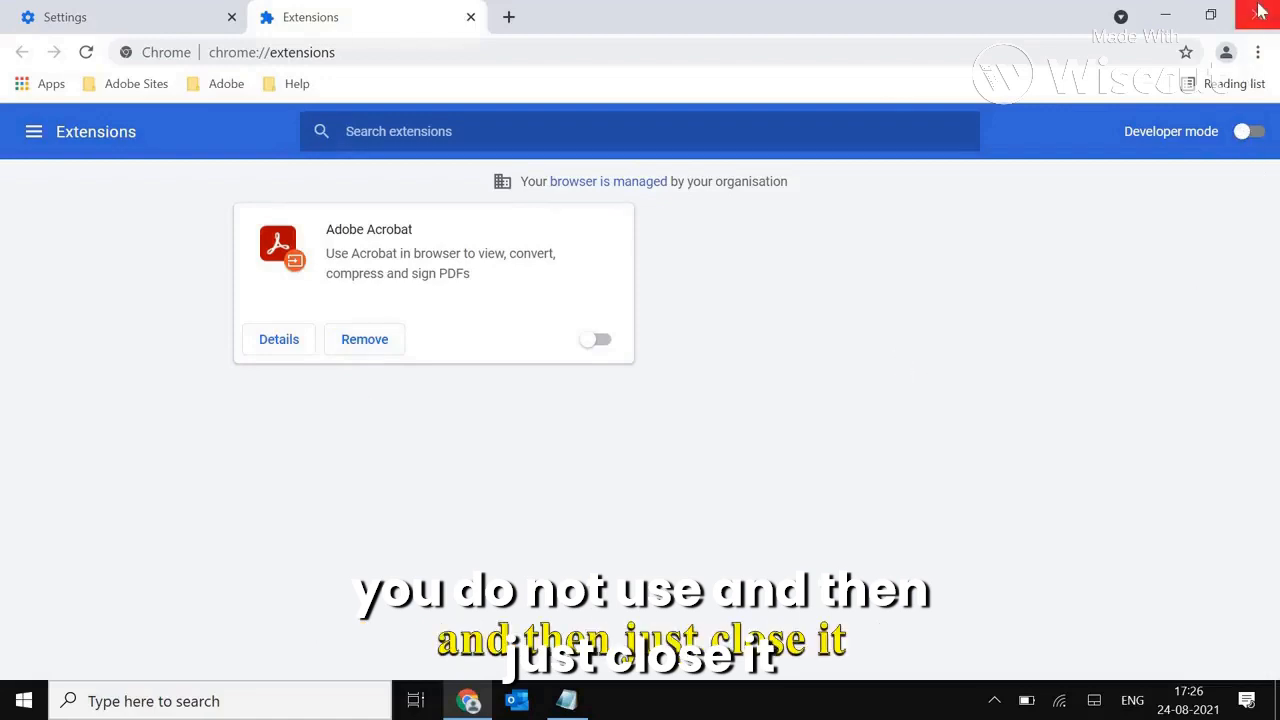
pyautogui.click(1259, 11)
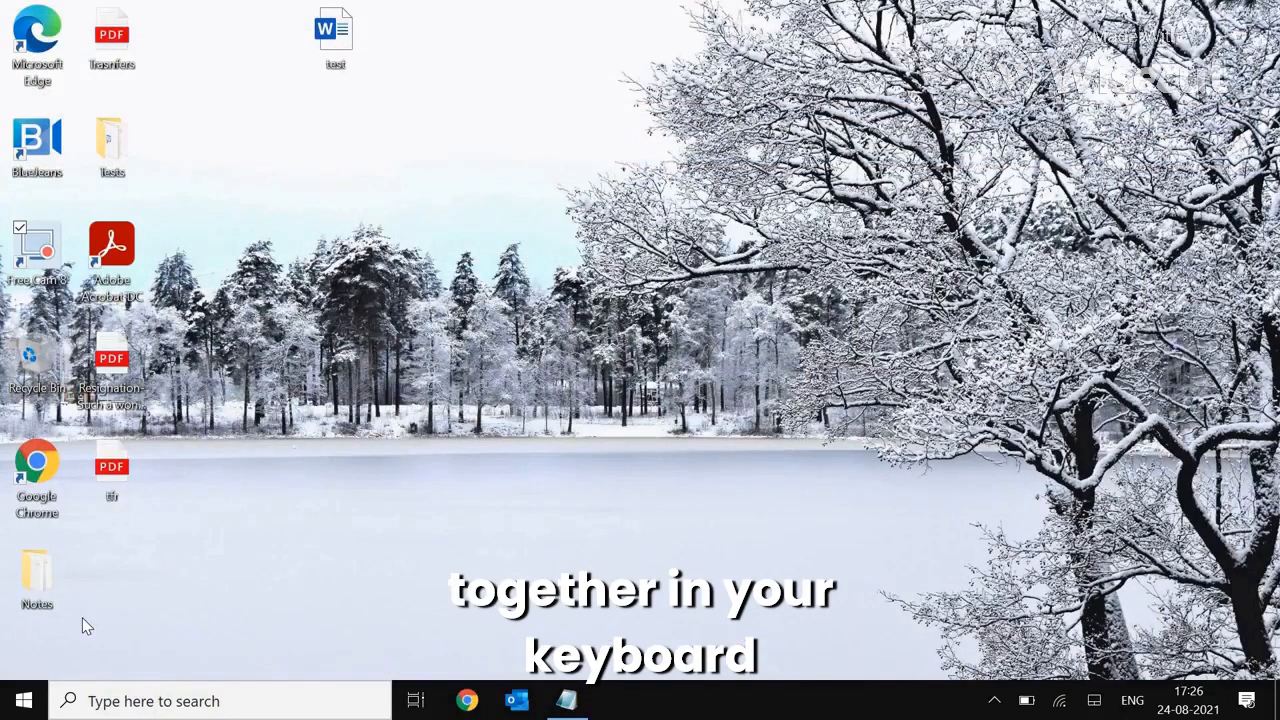
# Launch ncpa.cpl and open the WiFi adapter's Internet Protocol Version 4 properties
pyautogui.press('Win+r')
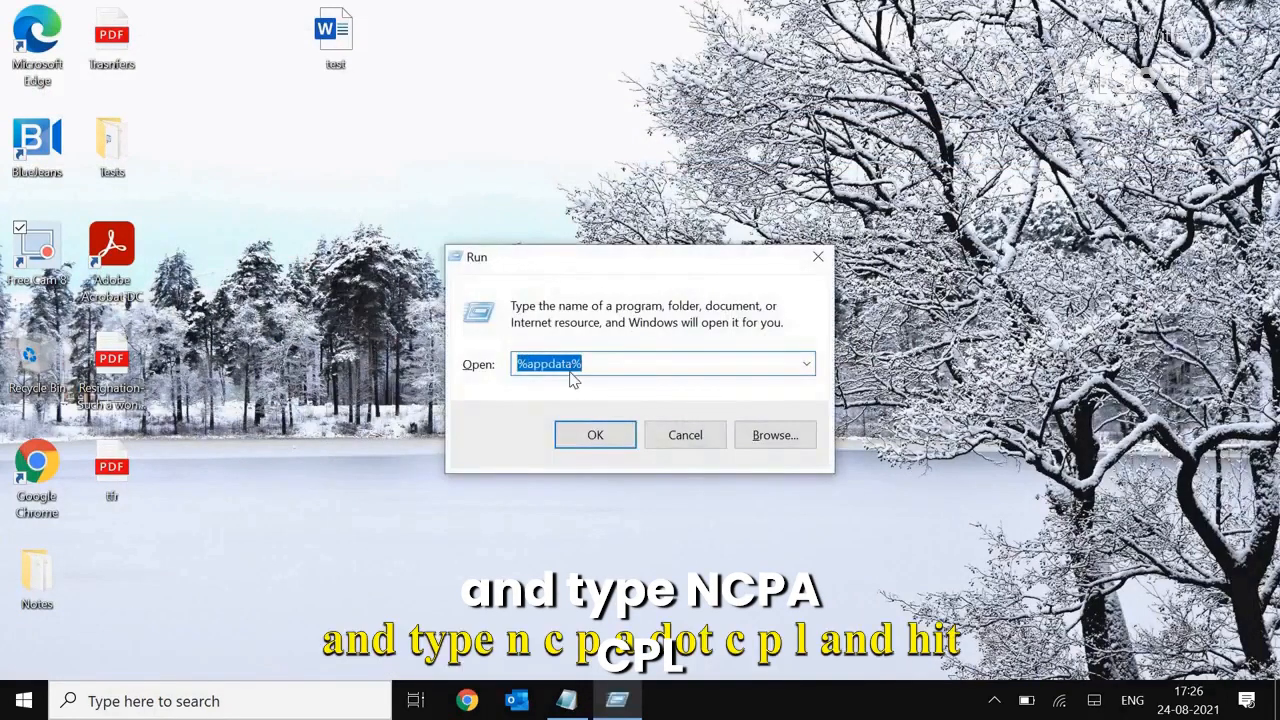
pyautogui.write('ncpa.cpl')
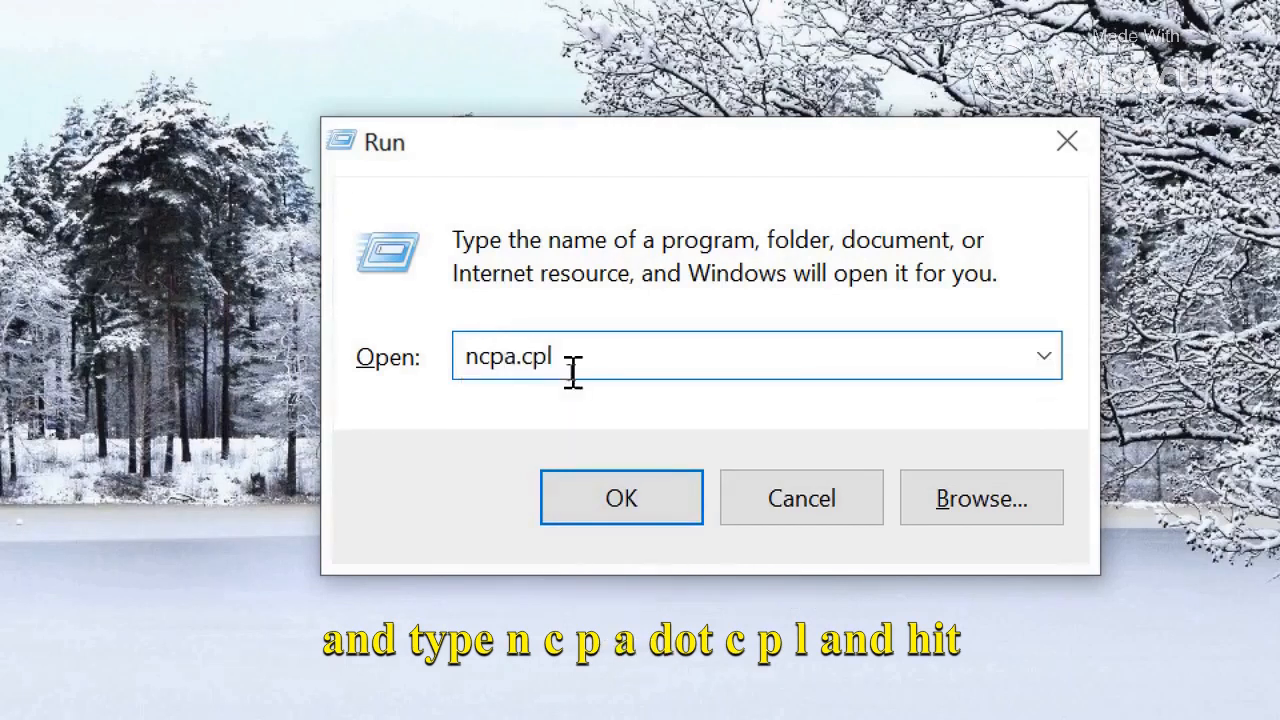
pyautogui.click(621, 497)
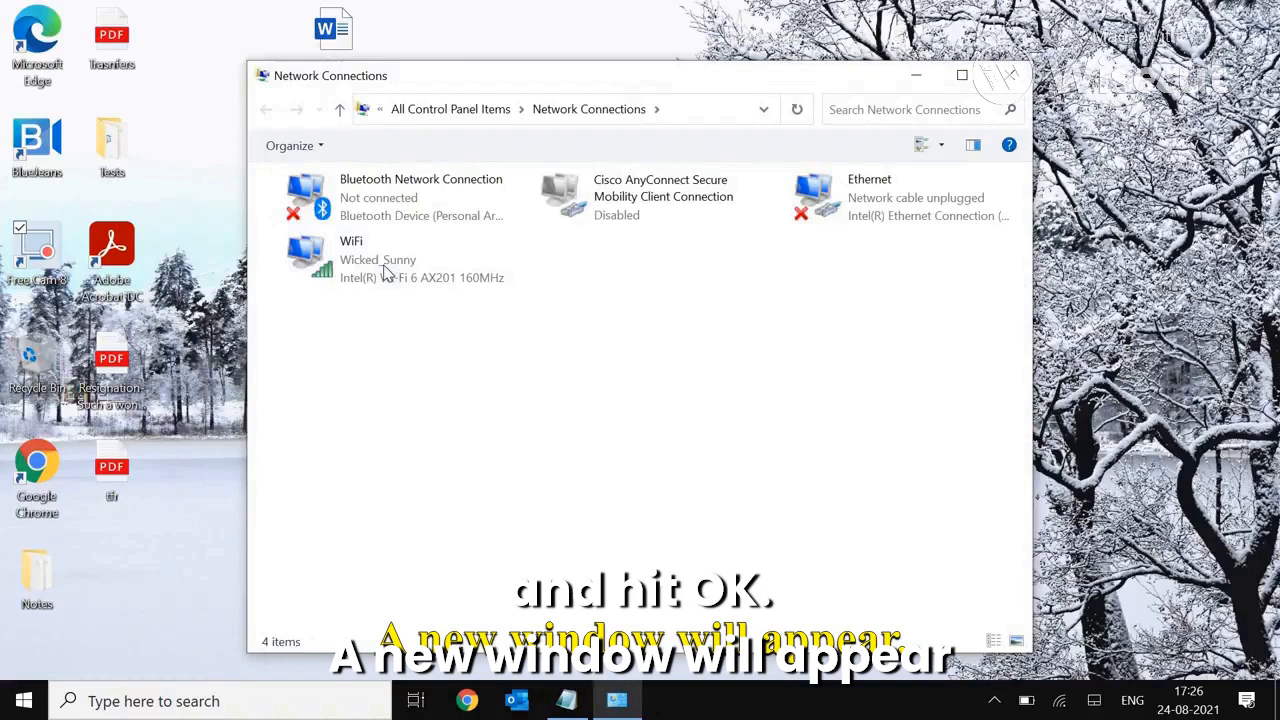
pyautogui.click(385, 258)
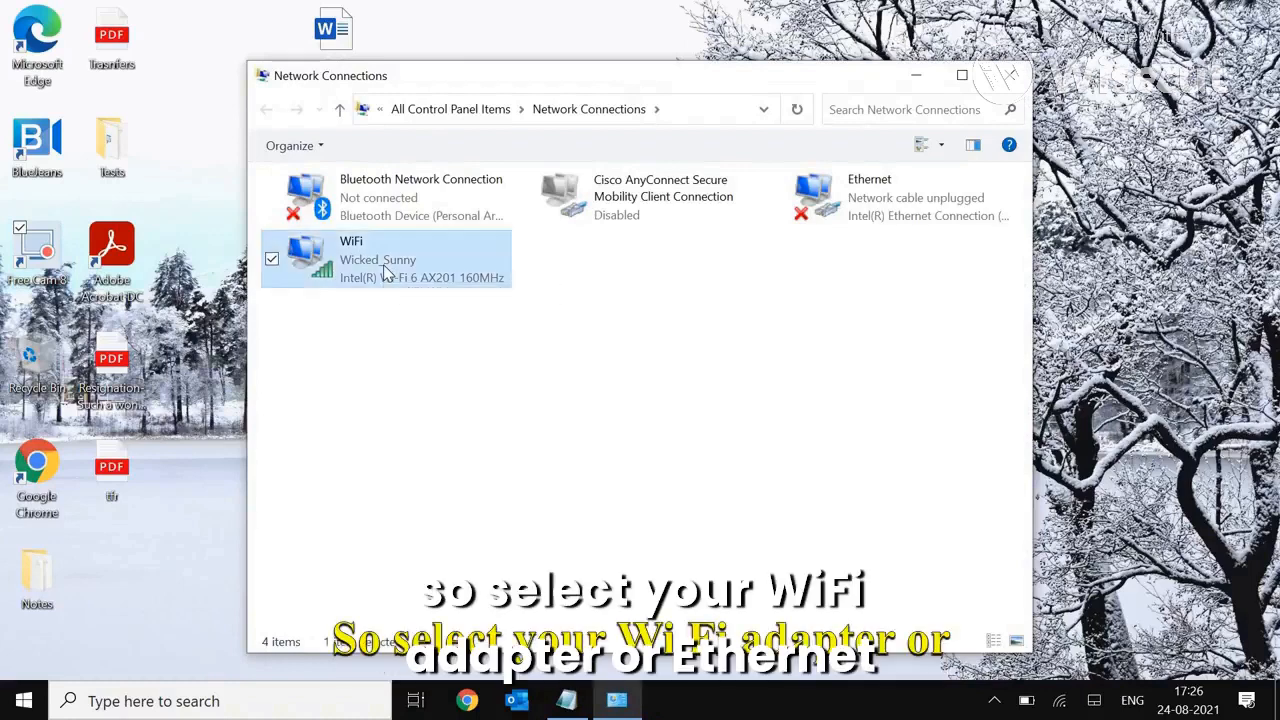
pyautogui.click(385, 258)
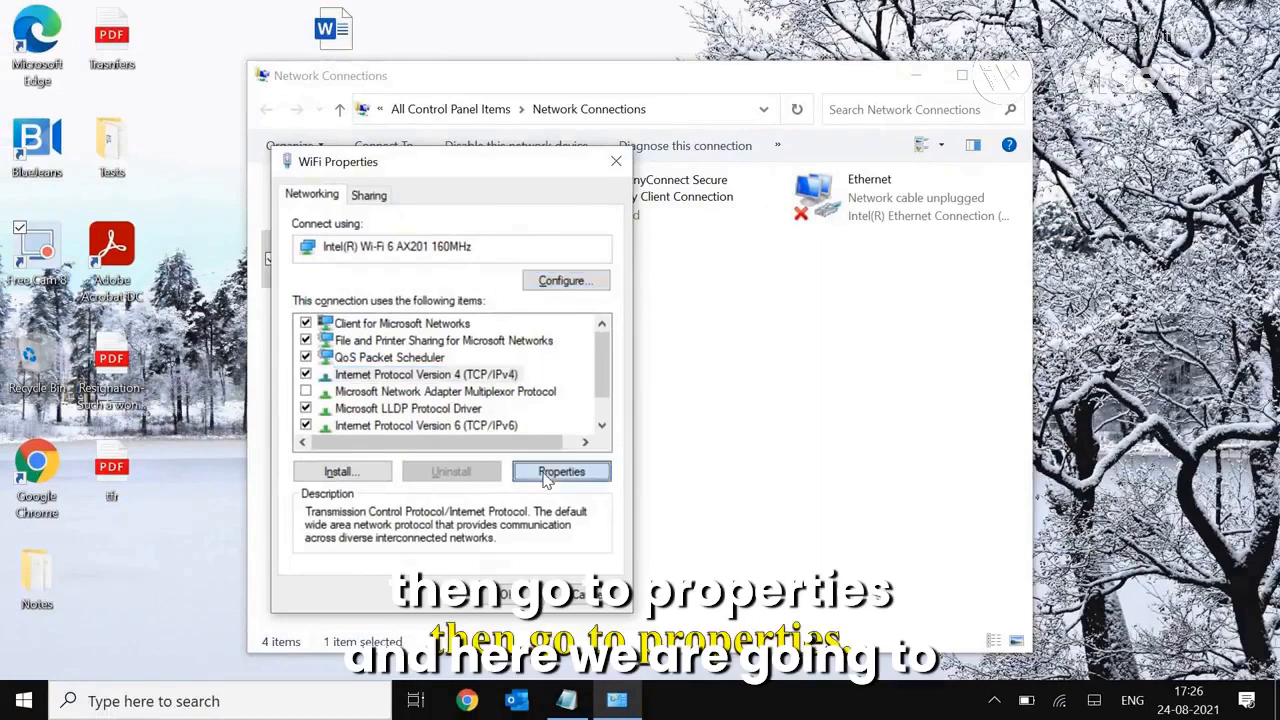
pyautogui.click(561, 471)
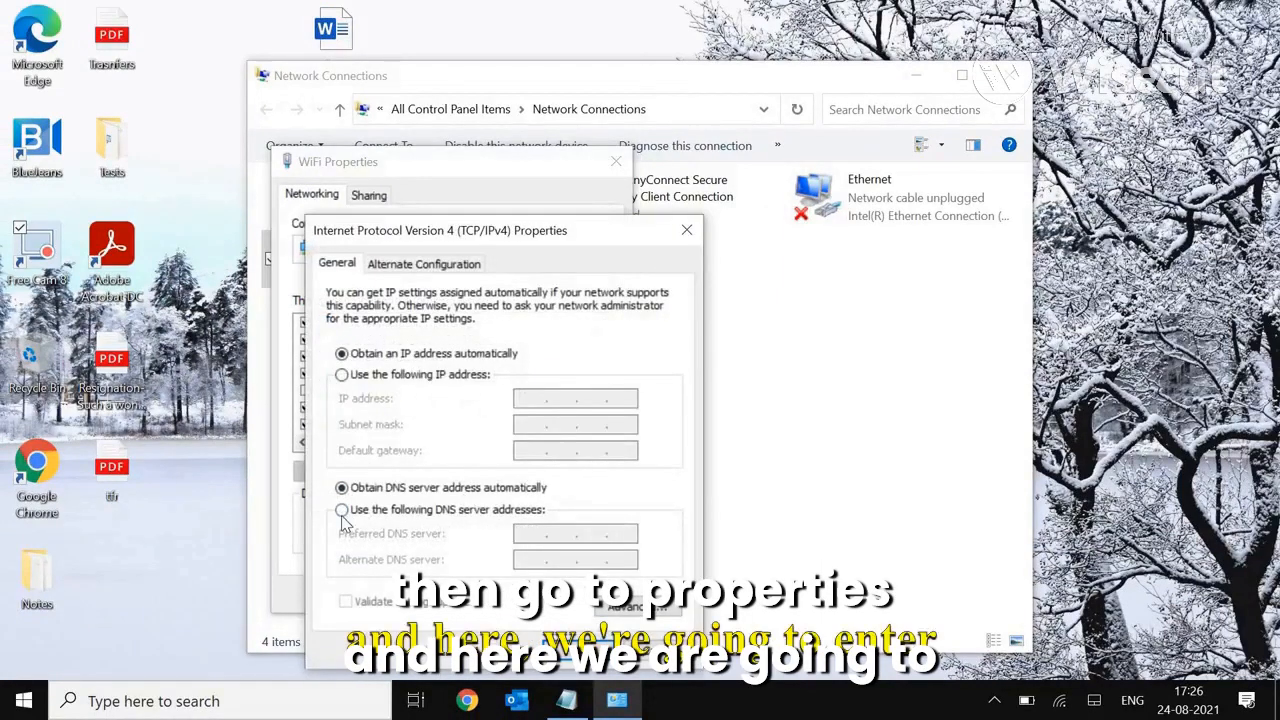
# Switch to manual DNS with preferred server 8.8.8.8 and alternate 8.8.4.4
pyautogui.click(342, 509)
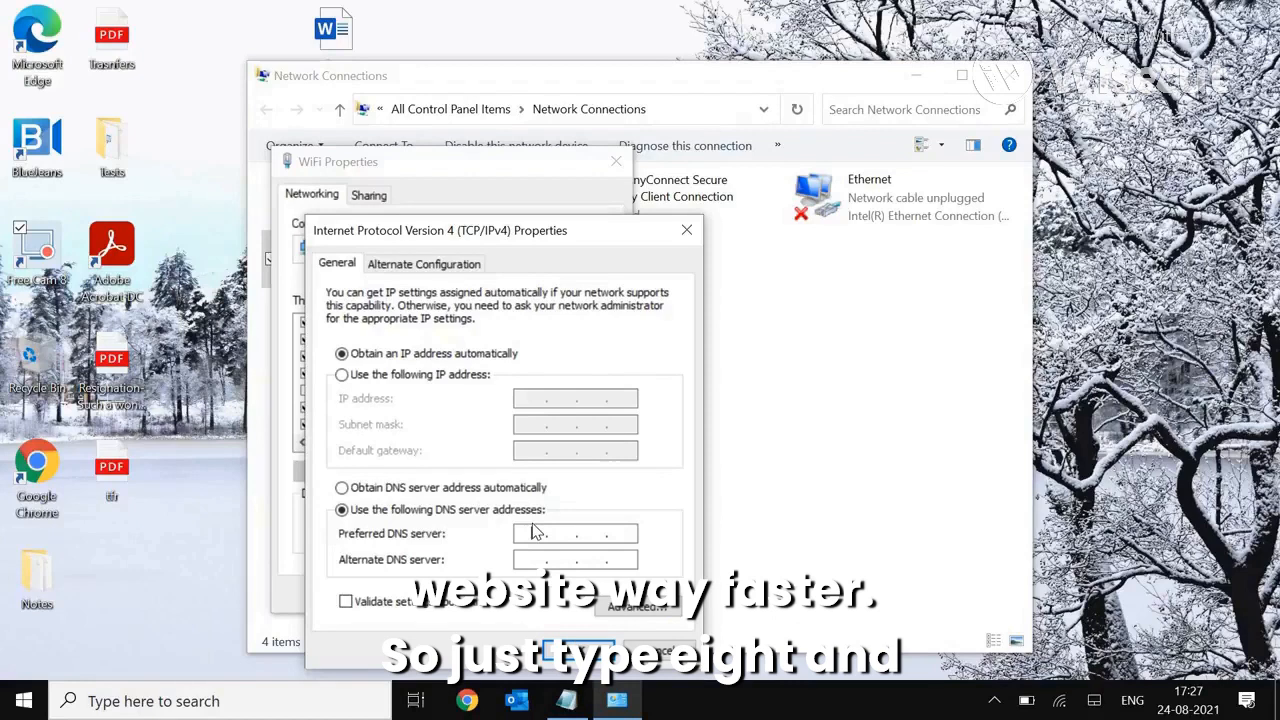
pyautogui.write('8 . . .')
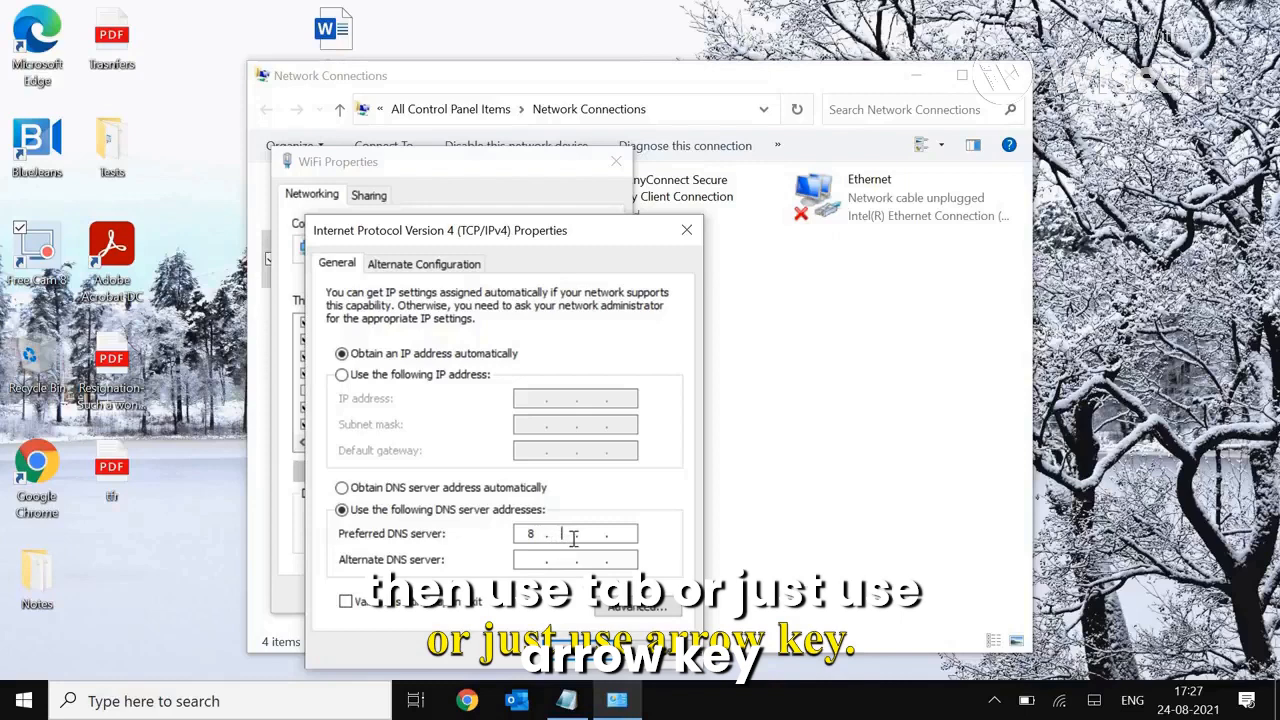
pyautogui.write('8')
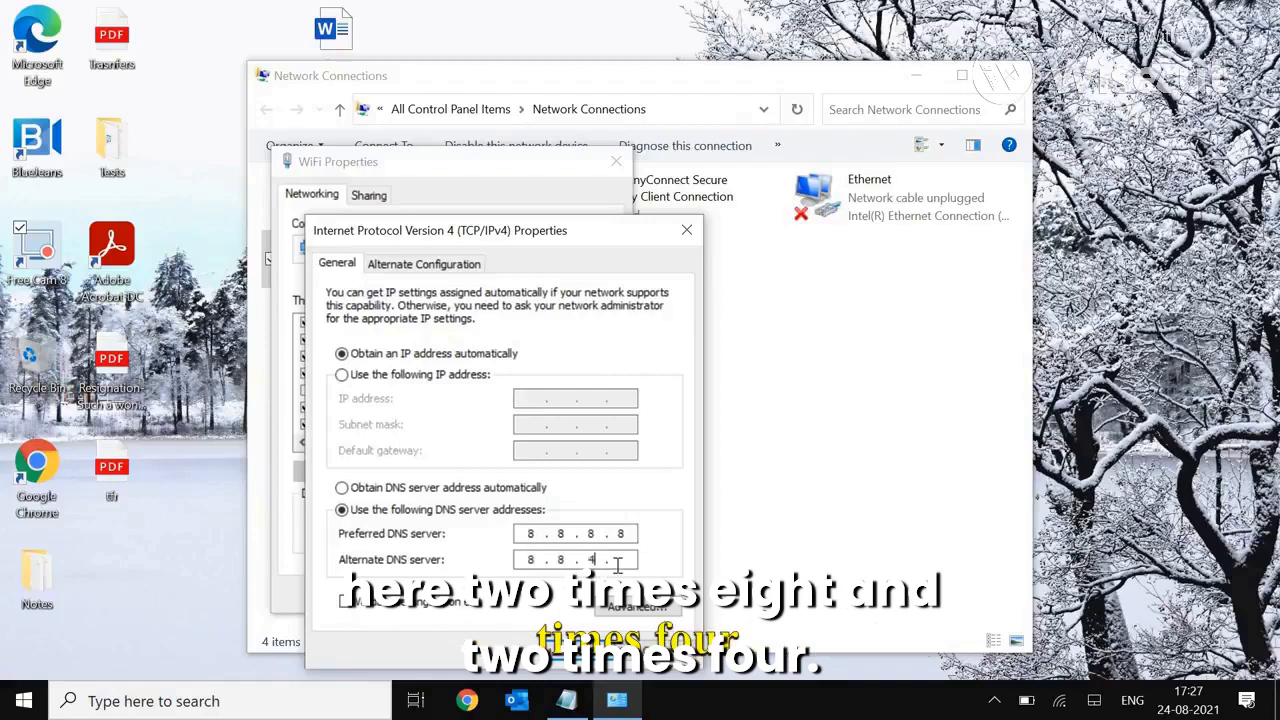
pyautogui.write('8')
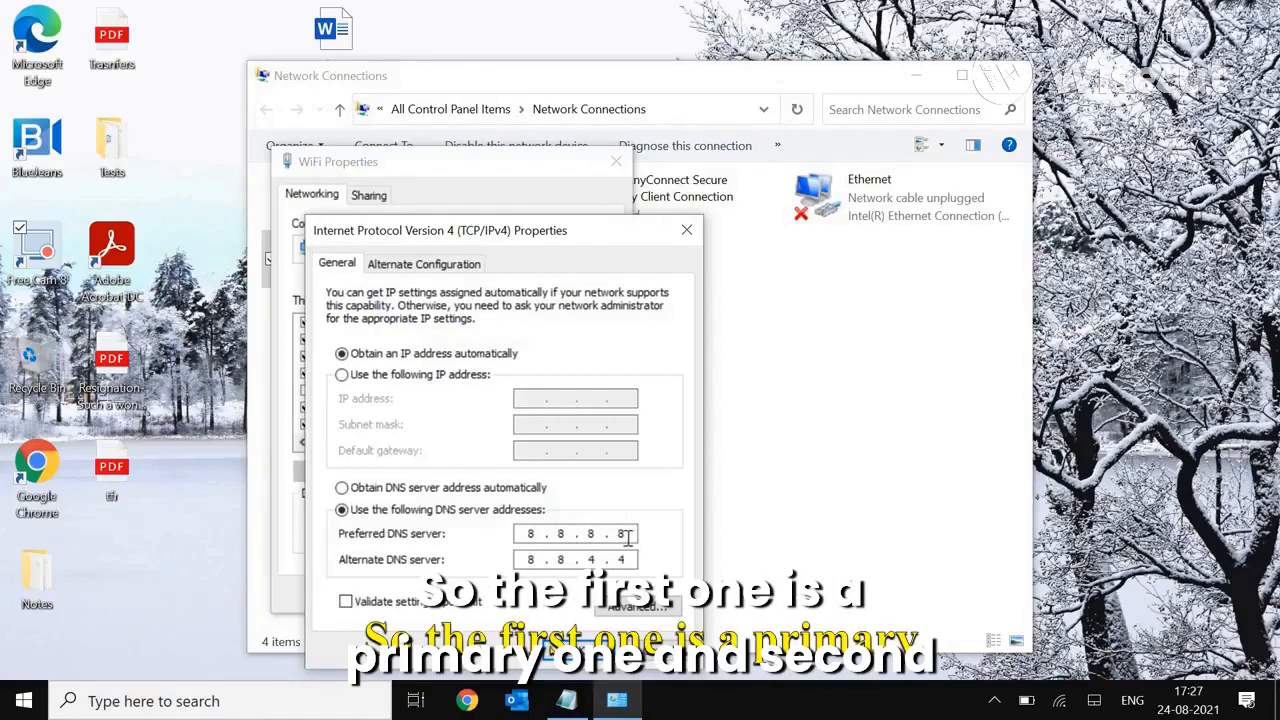